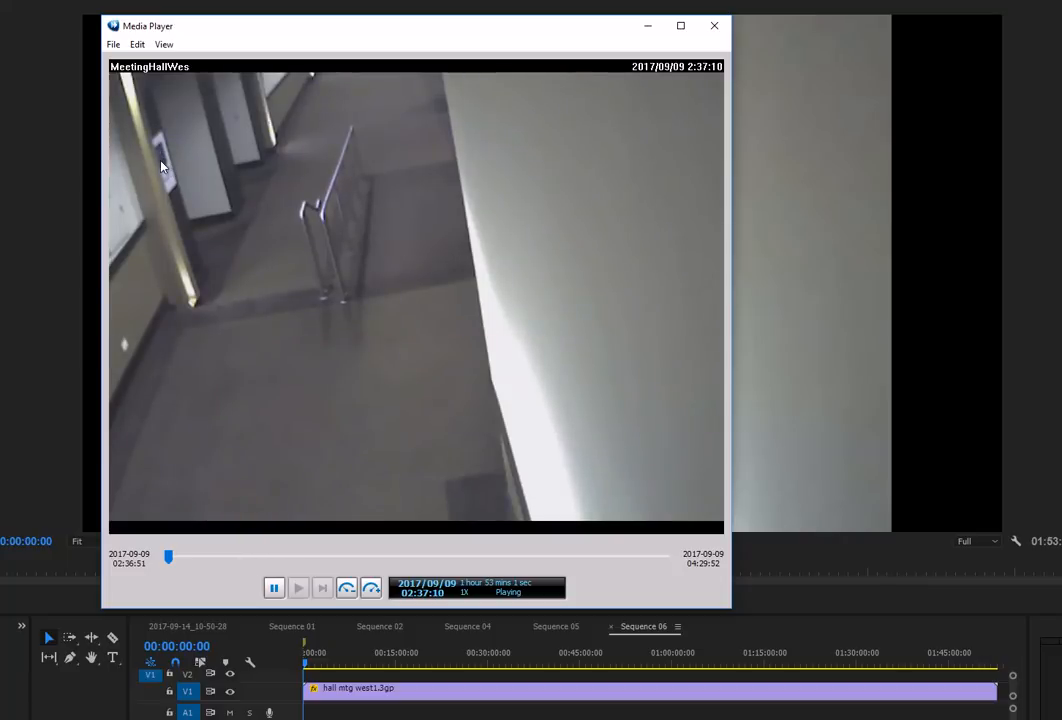
mouse_move(268, 442)
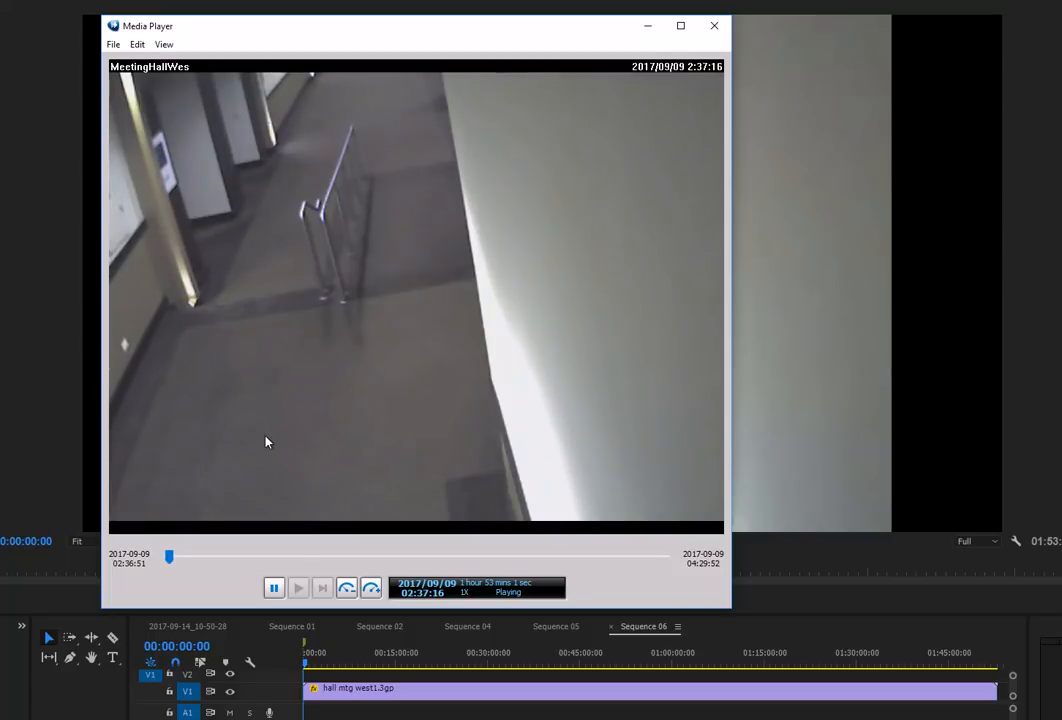
mouse_move(290, 442)
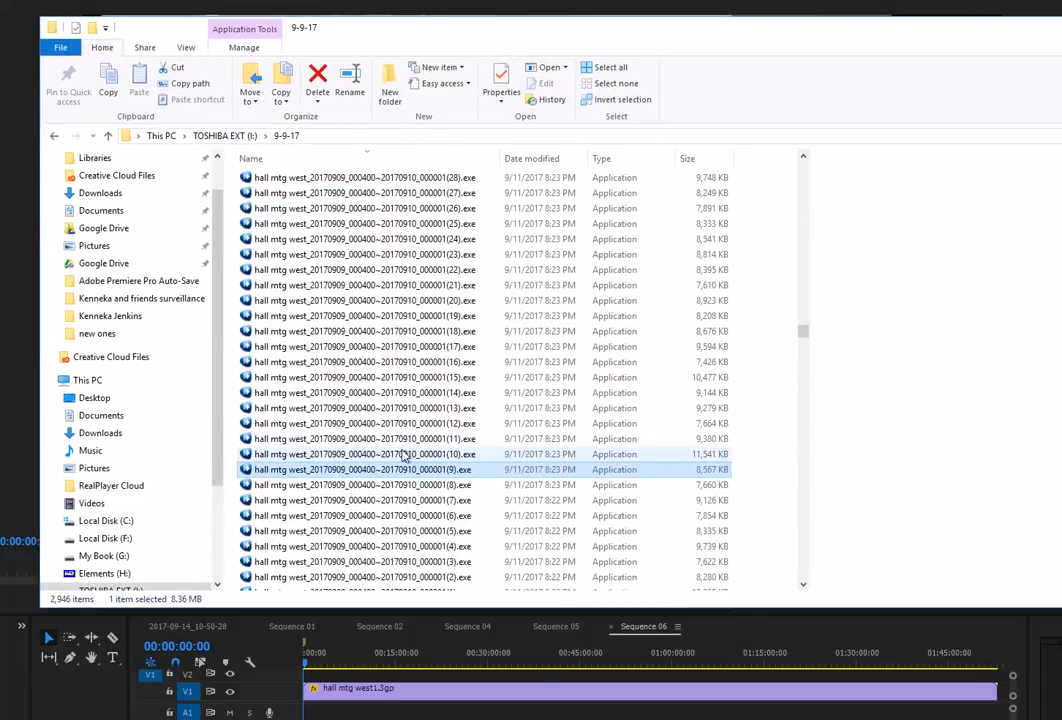
- Play a hall mtg west camera file from the 9-9-17 folder, then close it
click(400, 454)
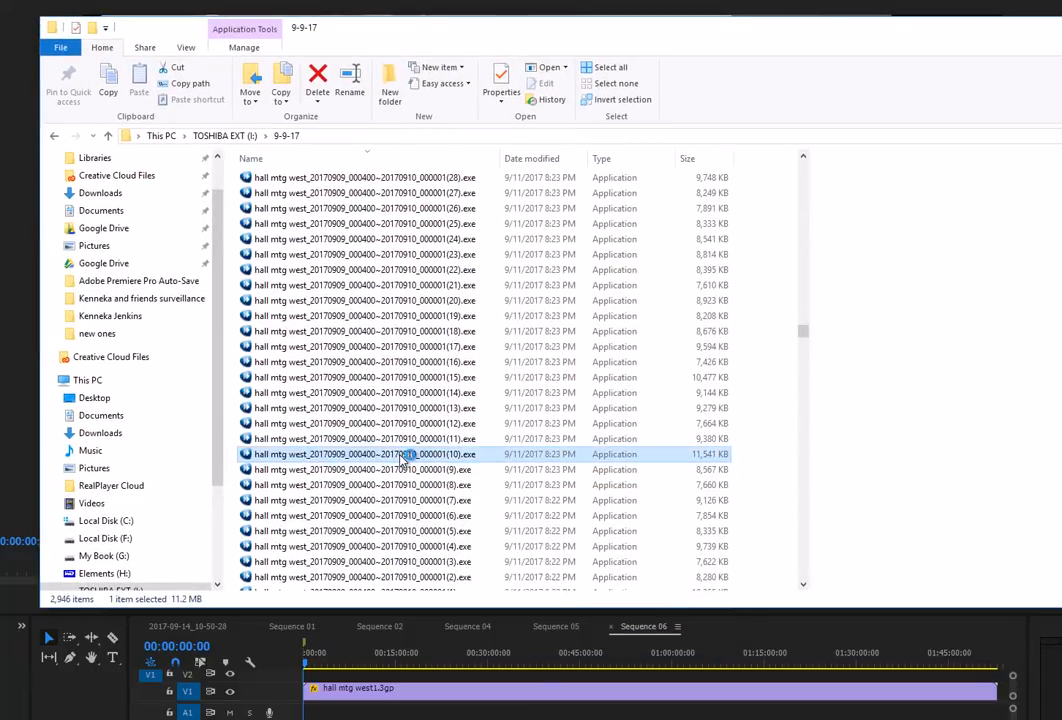
double_click(400, 454)
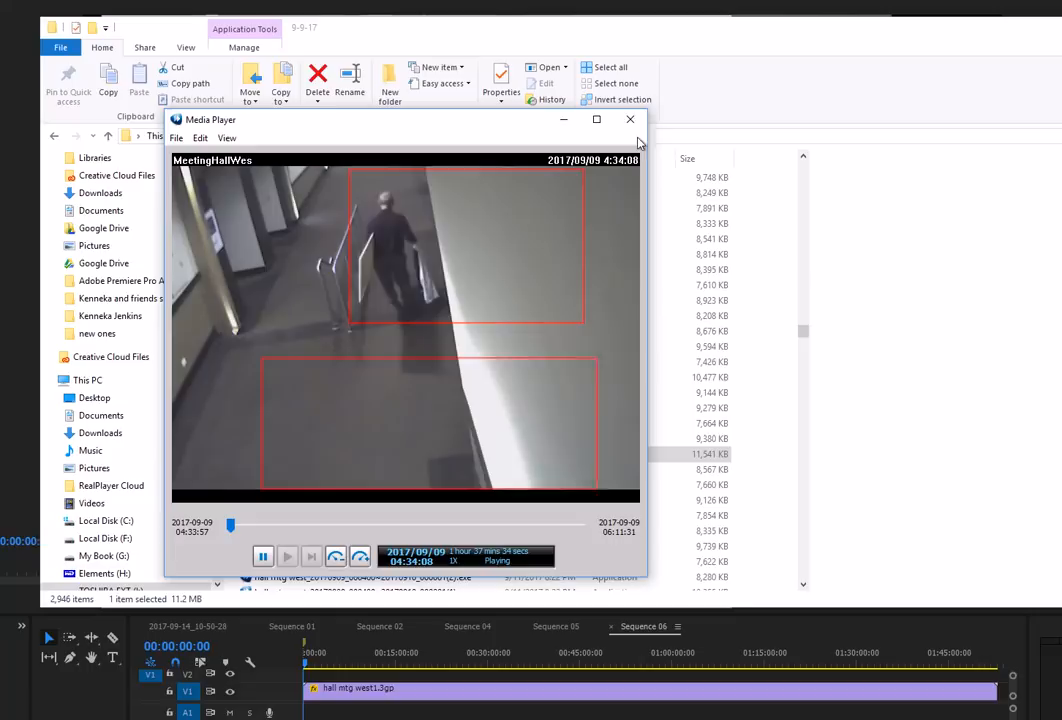
click(630, 120)
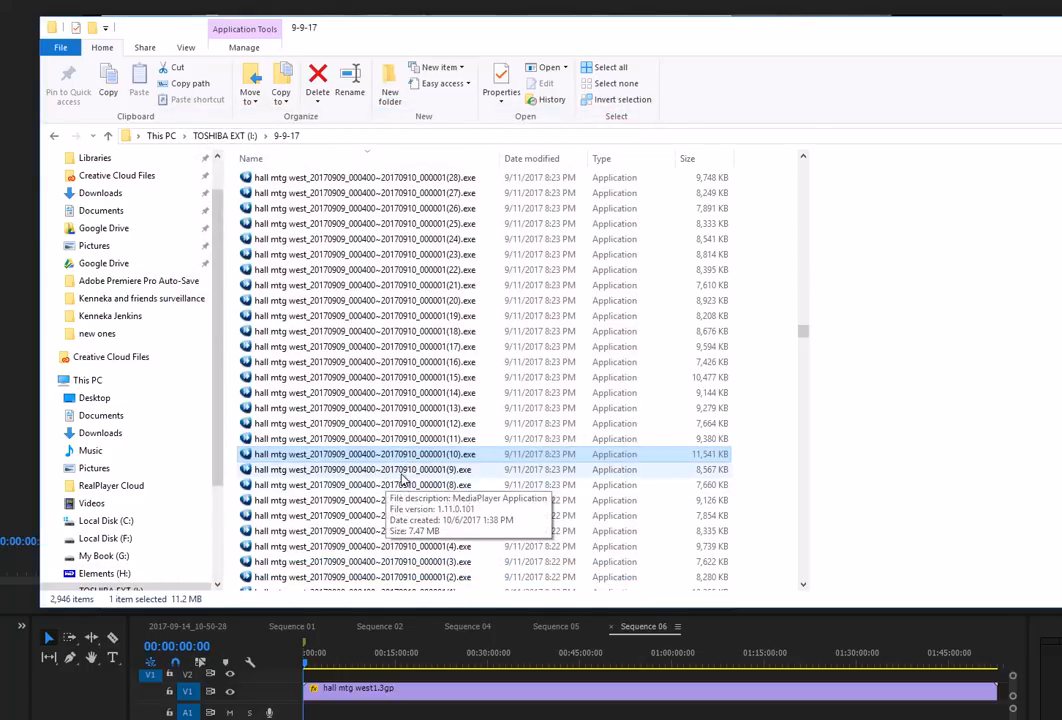
- Load the next hall mtg west camera file in Media Player
click(360, 468)
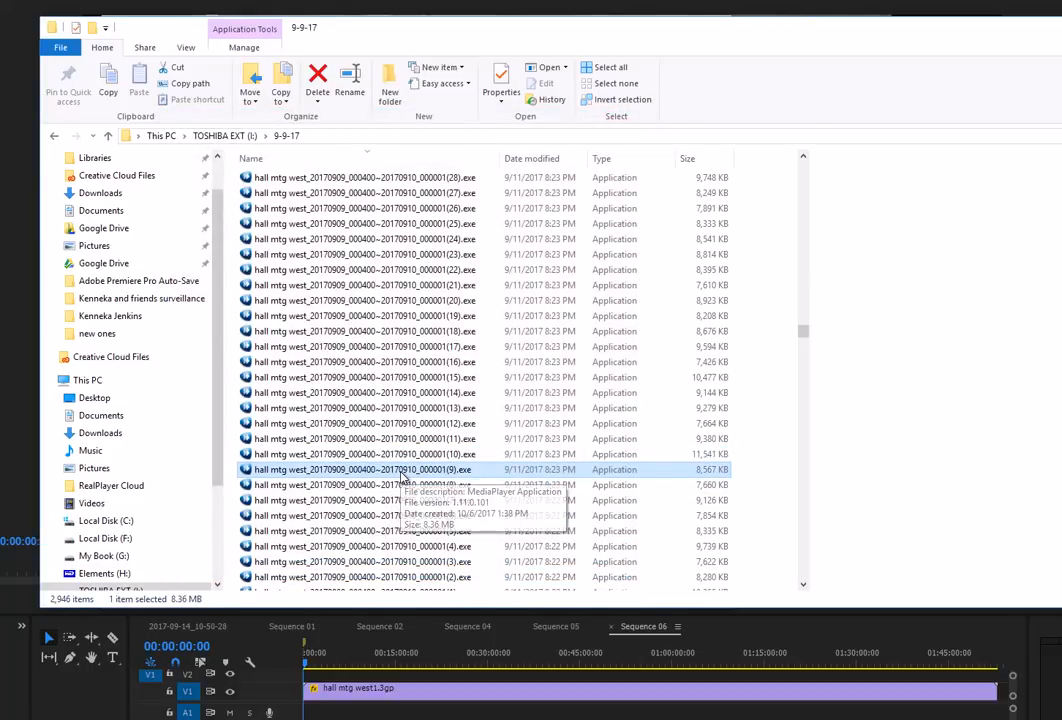
mouse_move(352, 476)
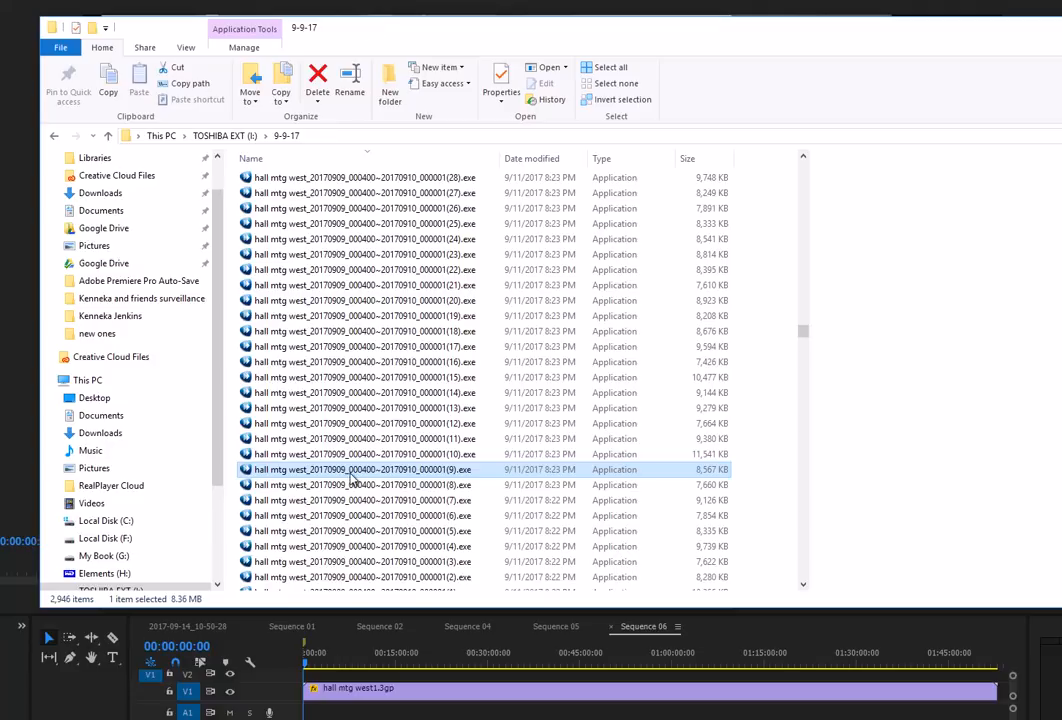
double_click(360, 468)
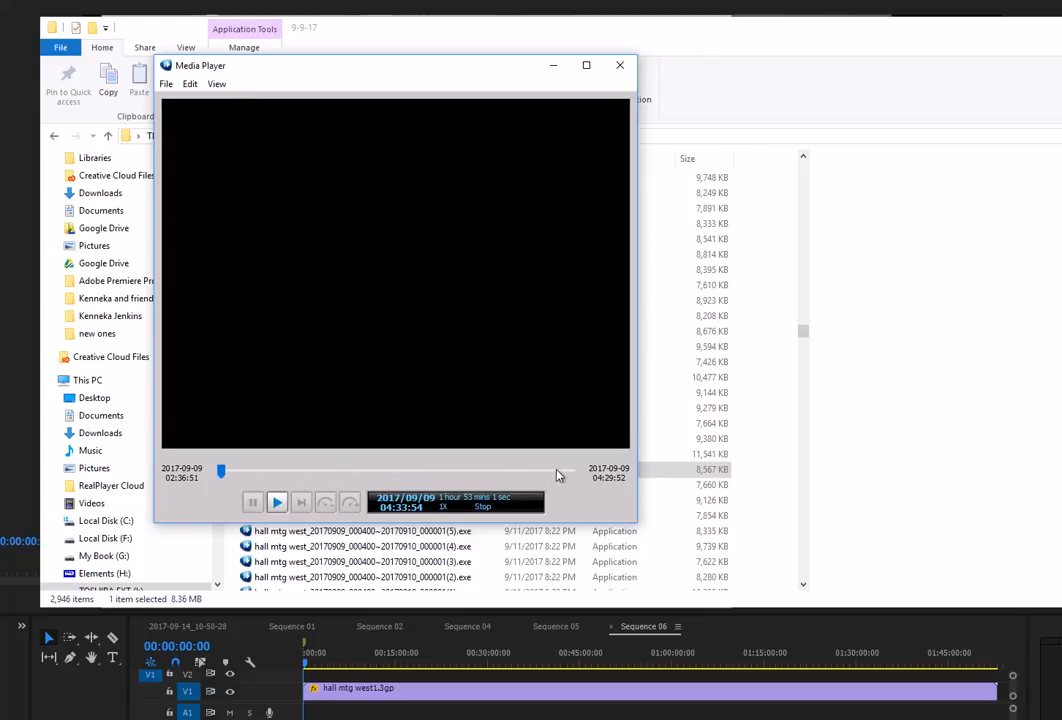
- Play the loaded hallway recording and seek through it in Media Player
click(276, 502)
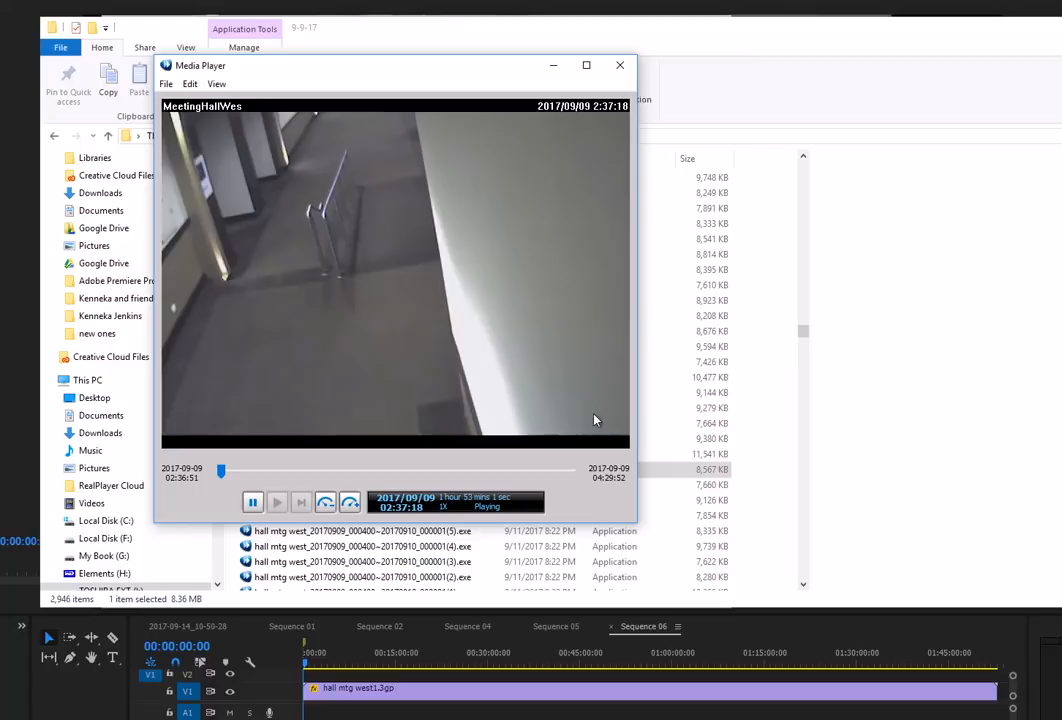
drag(220, 470, 572, 470)
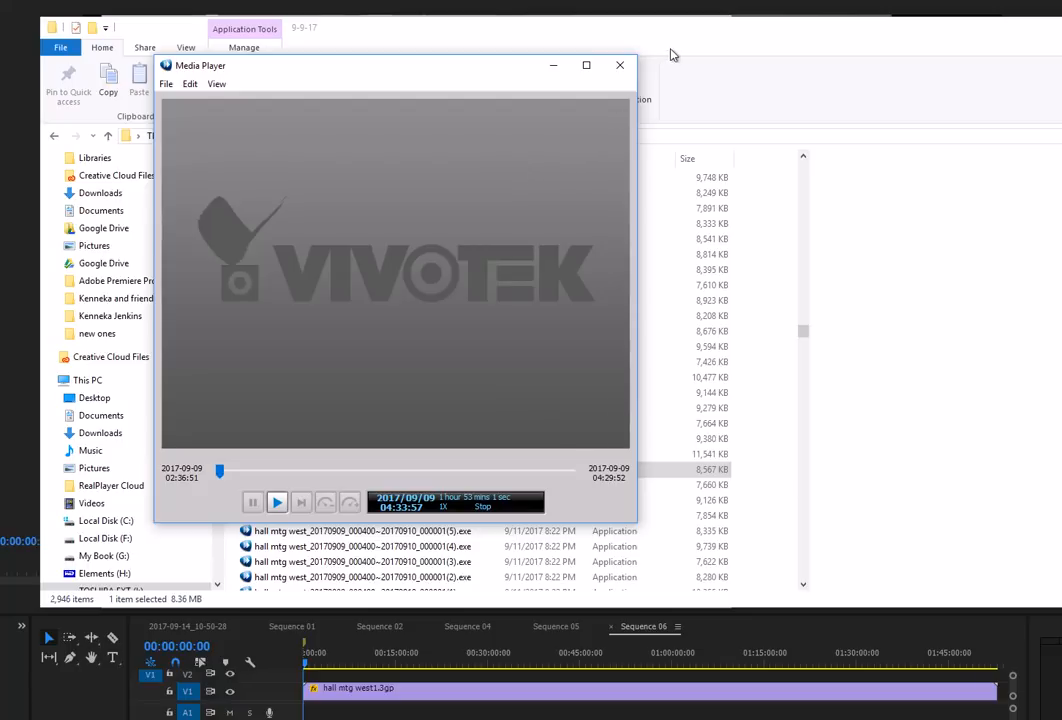
mouse_move(272, 92)
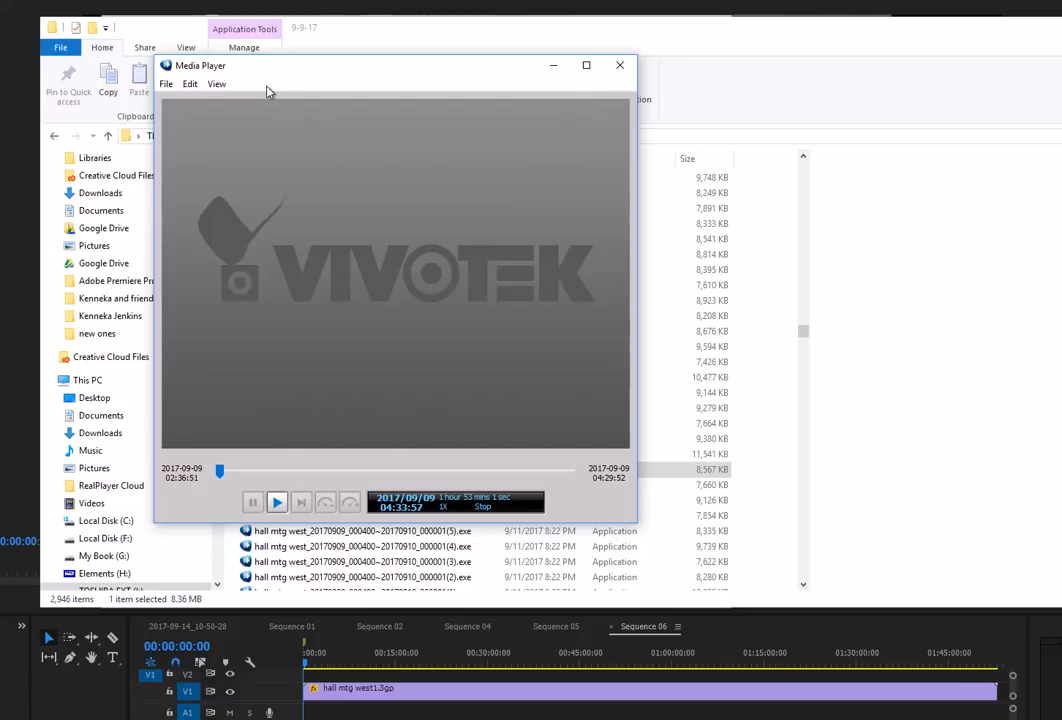
mouse_move(616, 64)
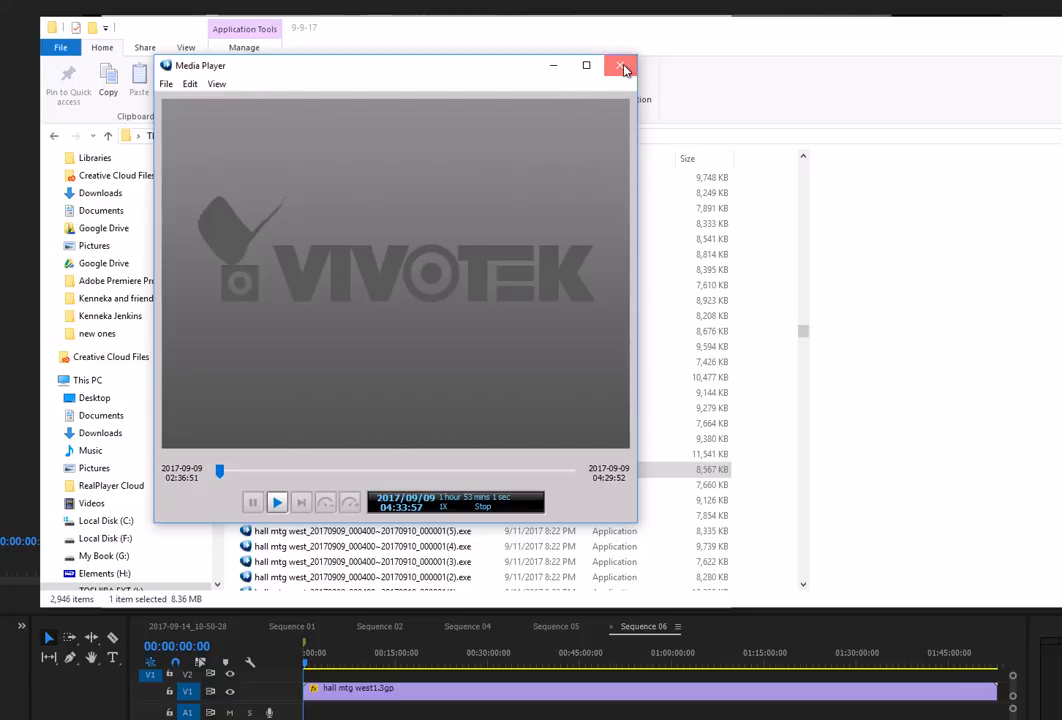
mouse_move(644, 84)
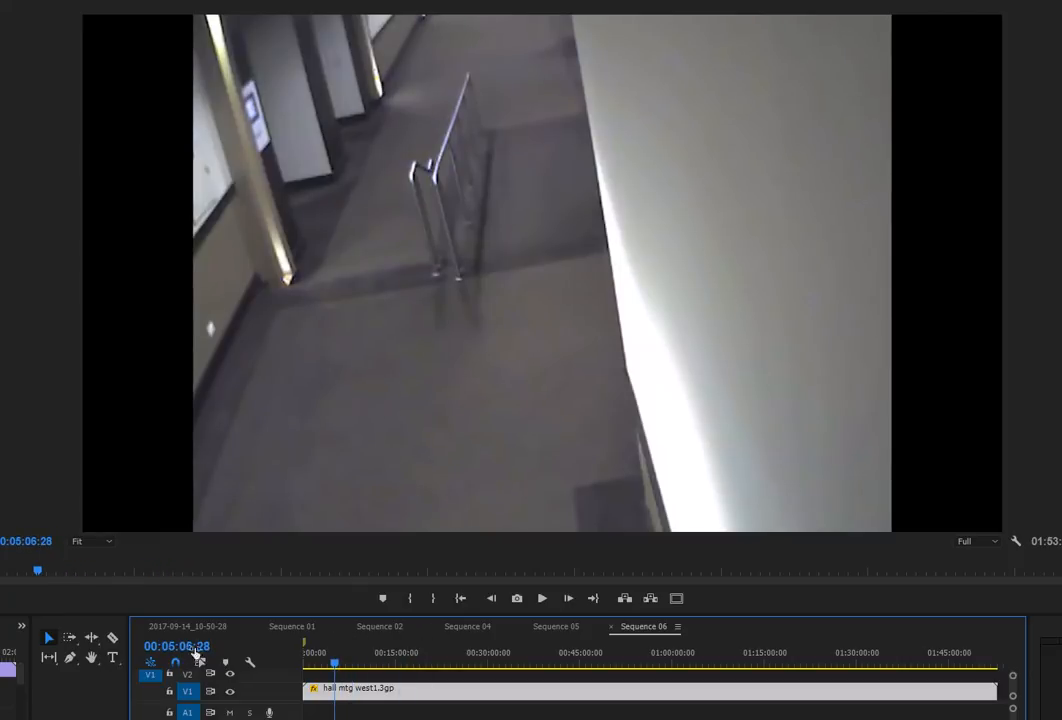
- Scrub hall mtg west1.3gp to about 3, 11, 52 and 42 minutes and a later point
click(322, 668)
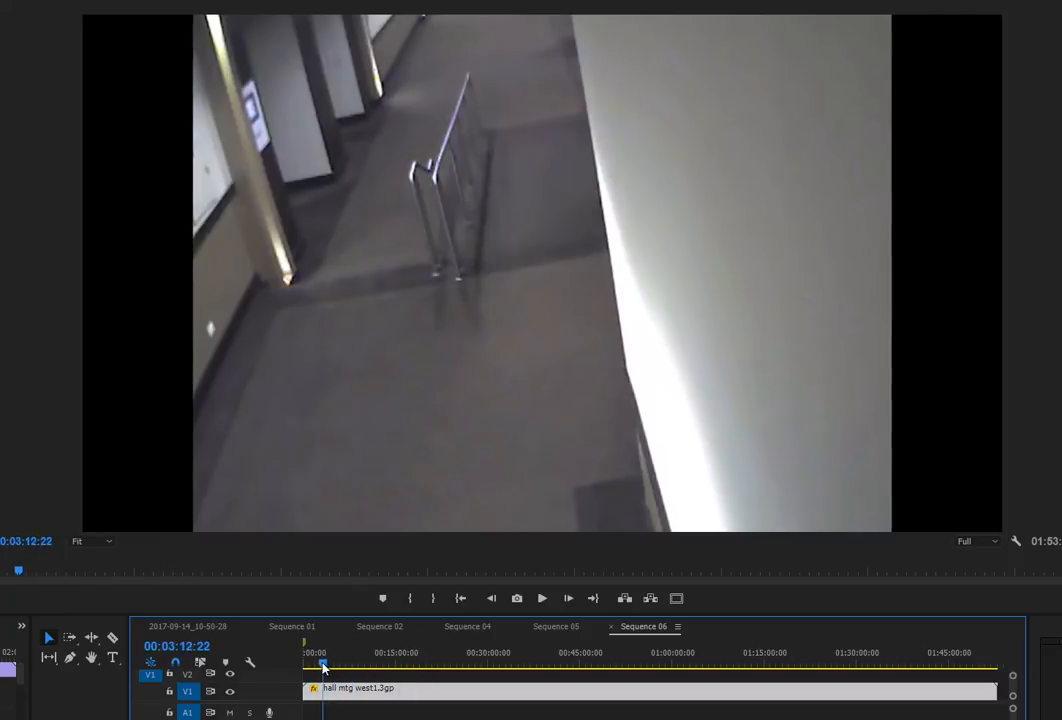
click(372, 672)
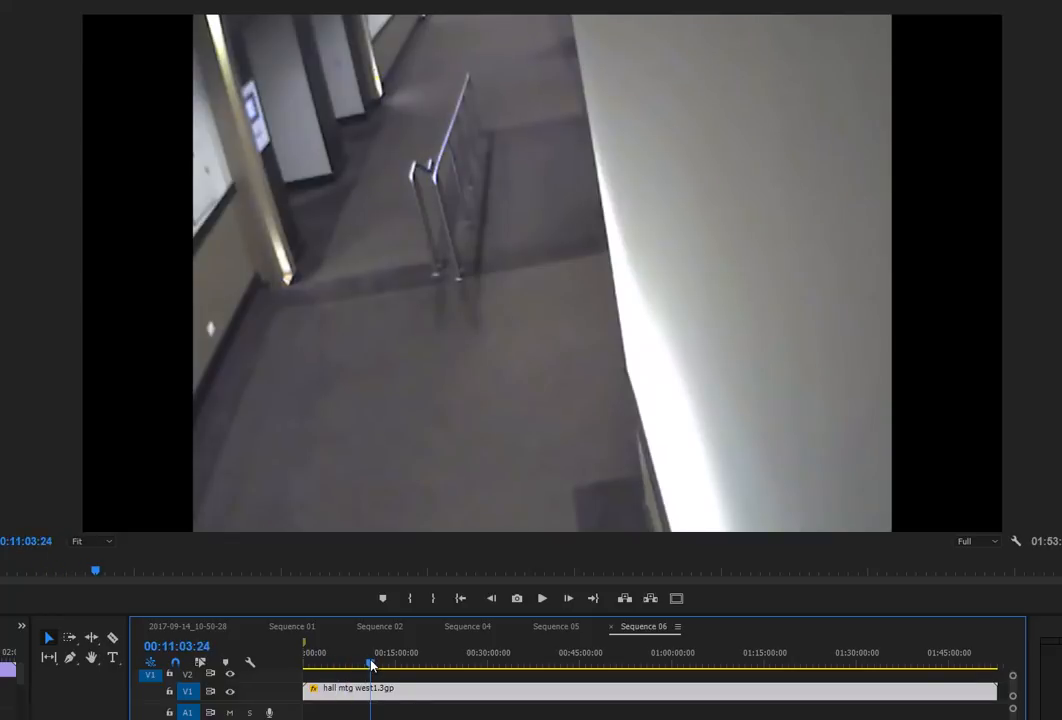
click(304, 668)
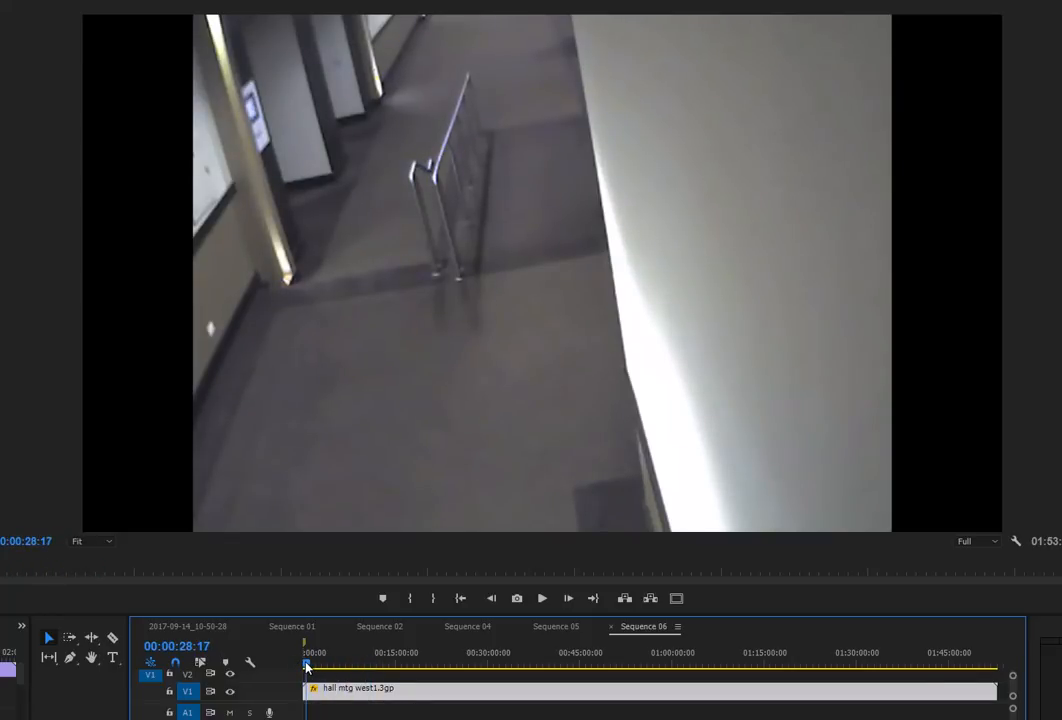
click(312, 666)
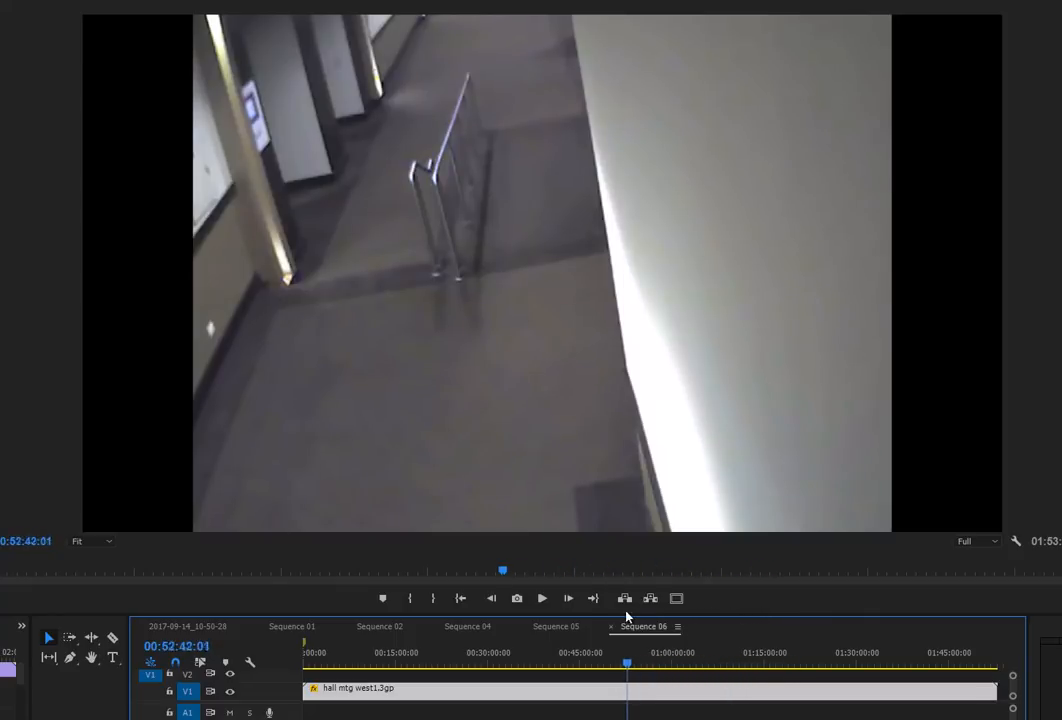
click(528, 666)
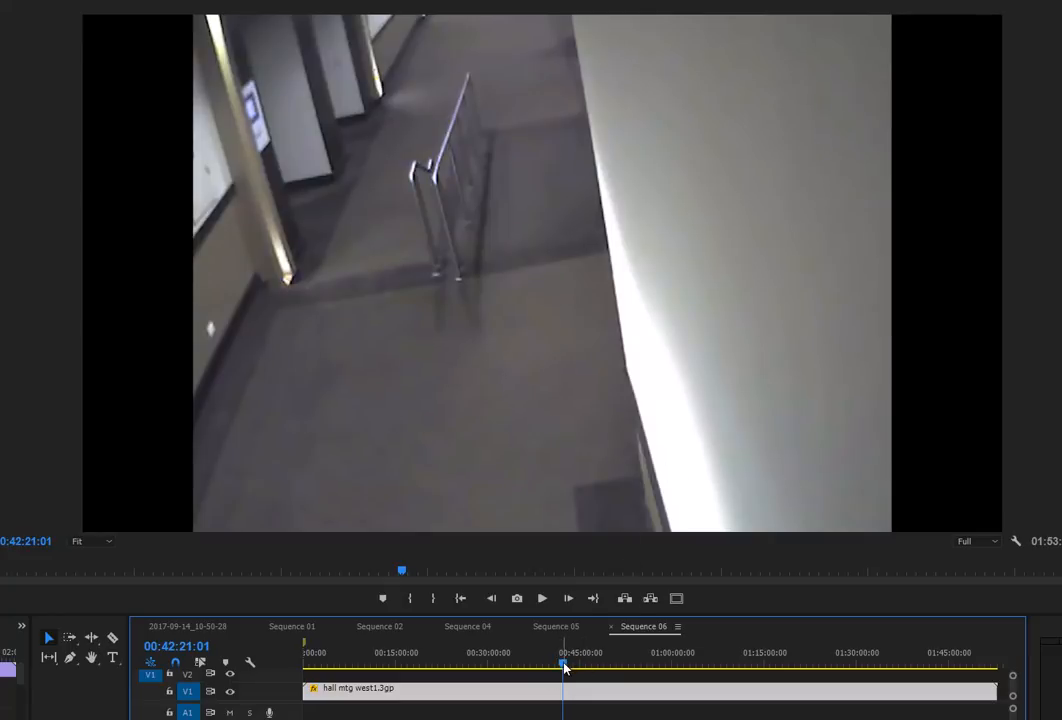
click(734, 676)
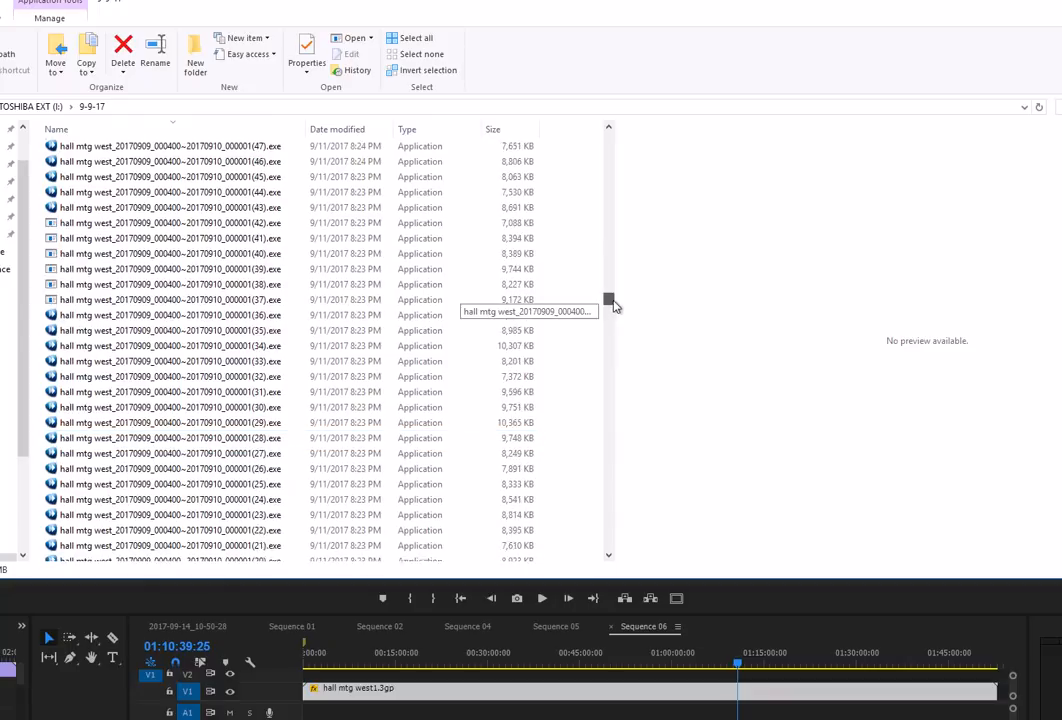
- Scroll through the other cameras' recordings in the 9-9-17 folder list
scroll(down, 3)
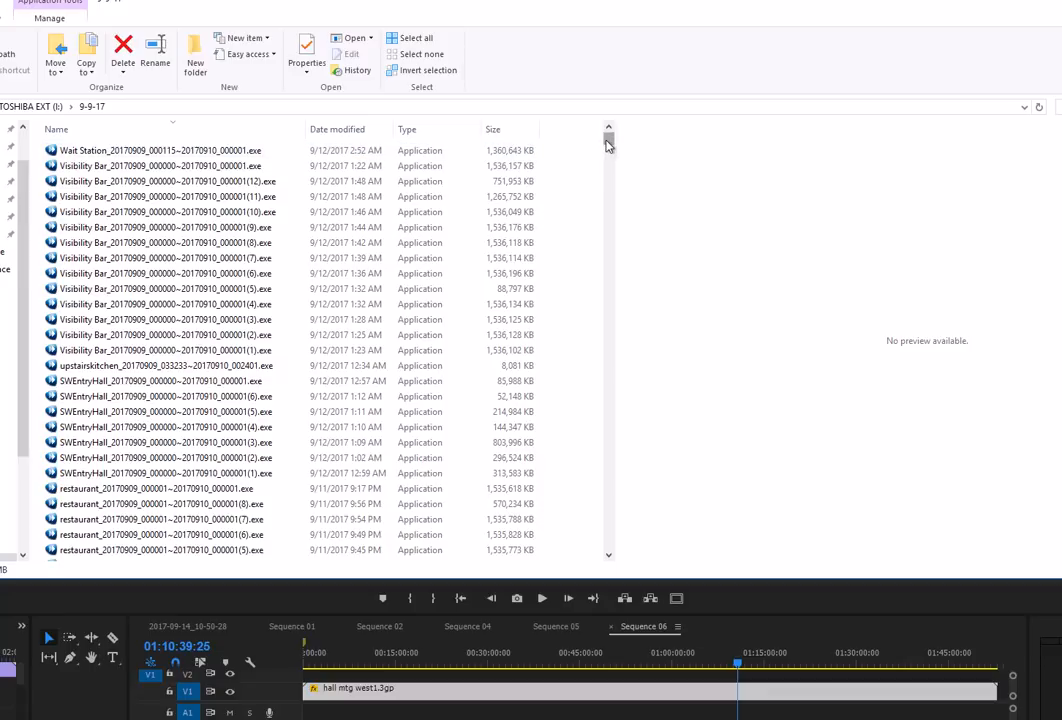
click(160, 150)
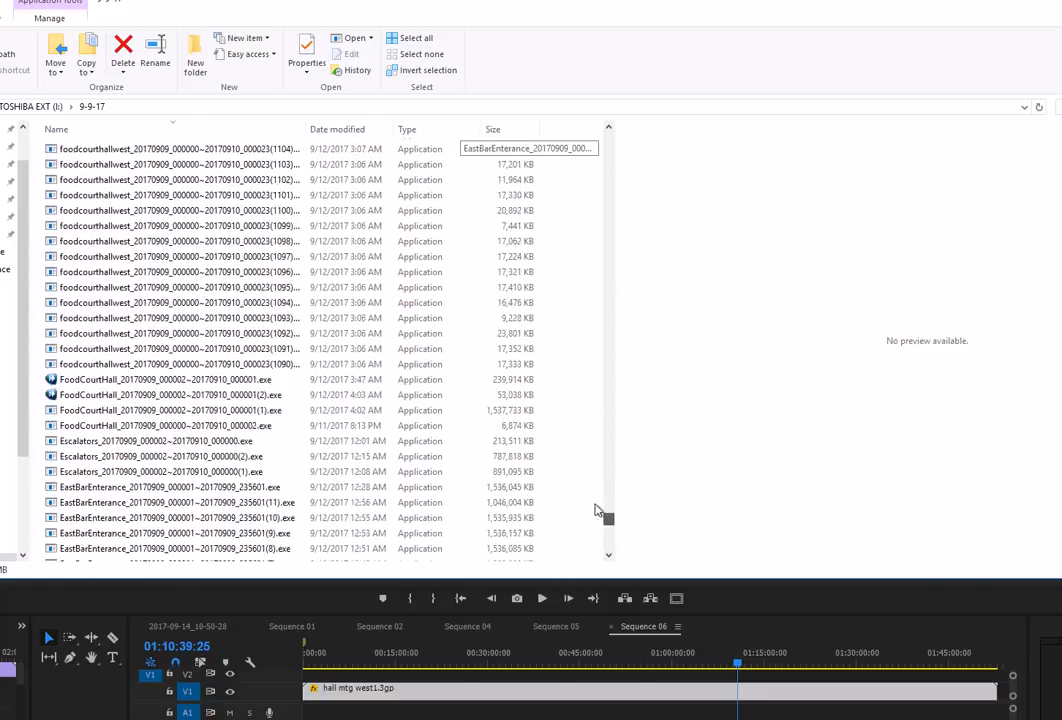
scroll(down, 3)
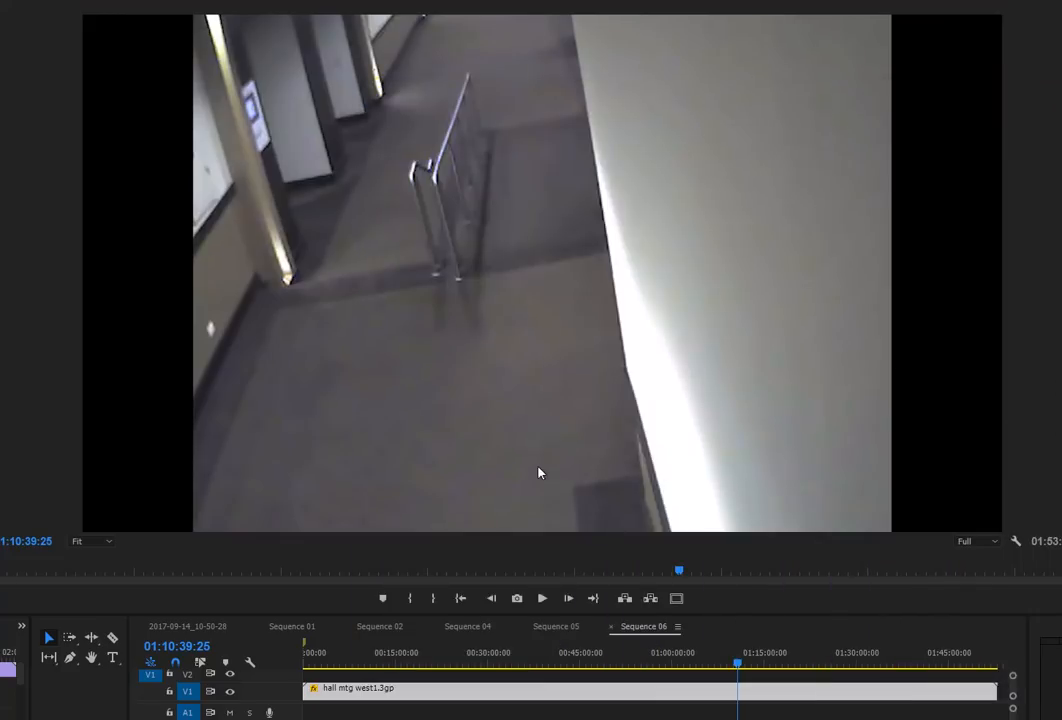
mouse_move(540, 464)
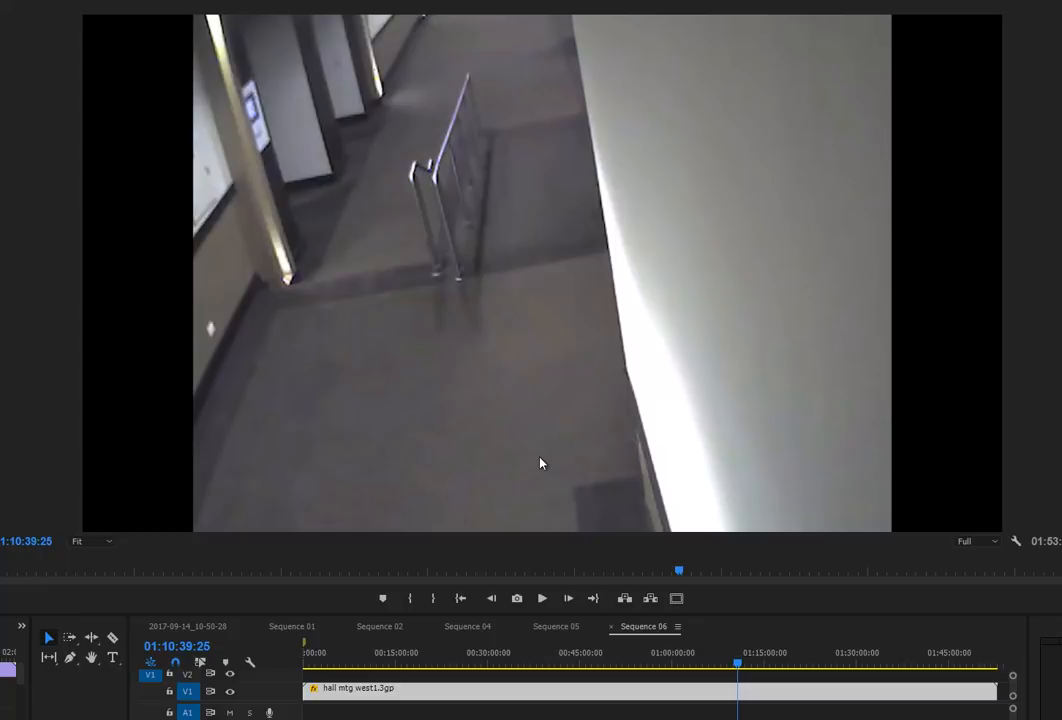
mouse_move(502, 528)
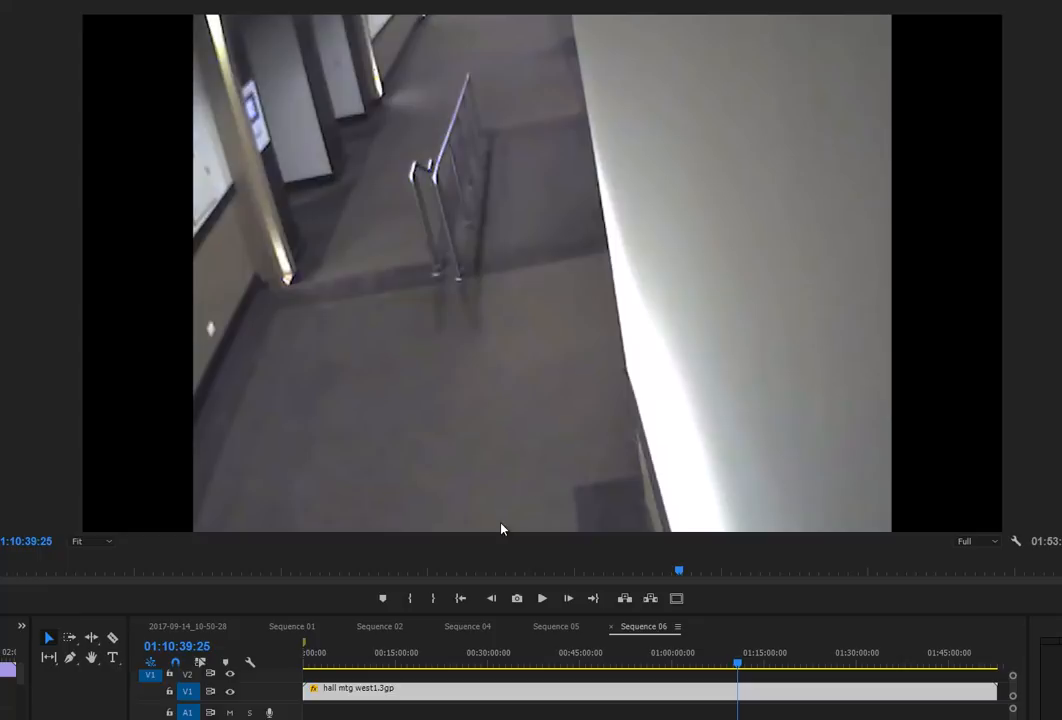
mouse_move(550, 488)
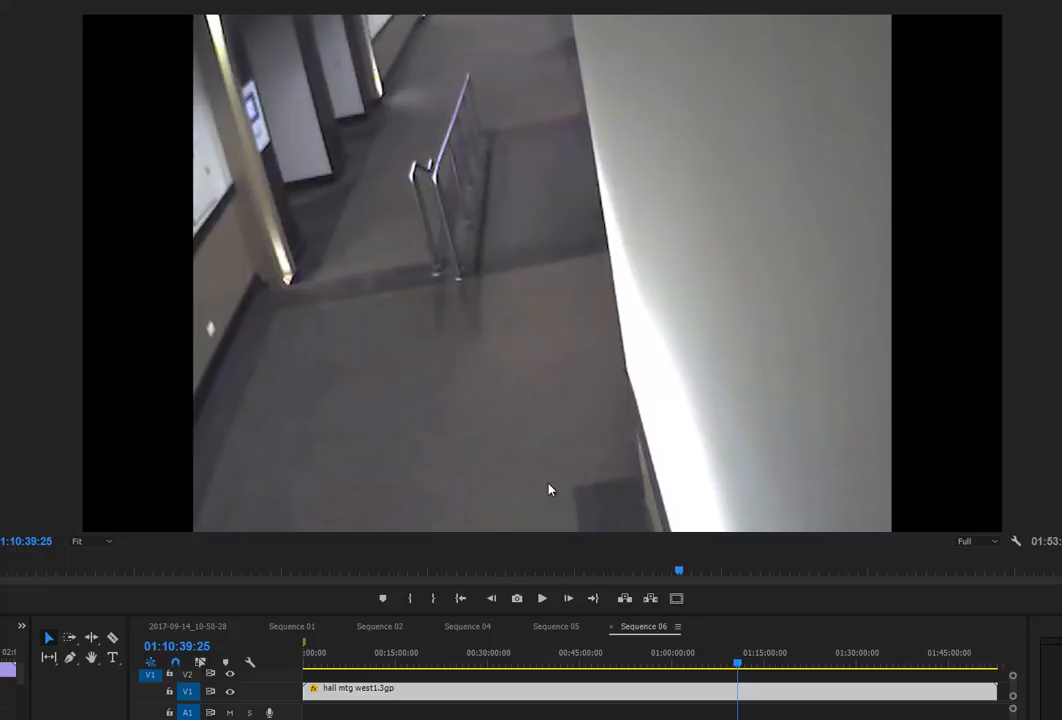